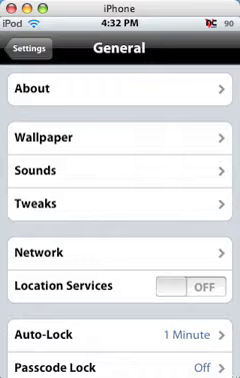
- Turn on Passcode Lock with a four-digit passcode, confirmed by re-entering it
scroll(down, 3)
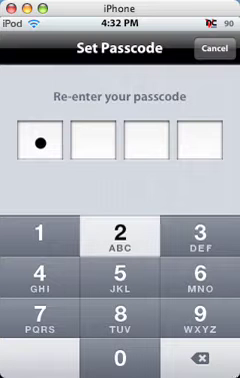
click(48, 270)
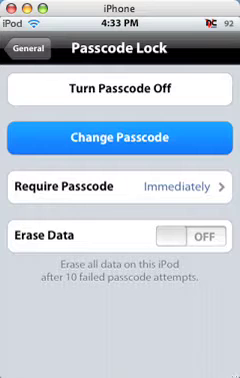
click(120, 133)
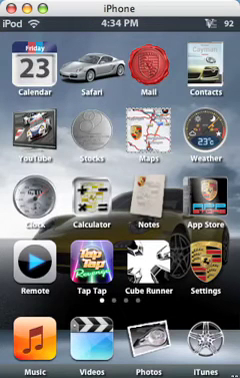
- Swipe left three times to reach the fourth home screen page of apps
scroll(left, 3)
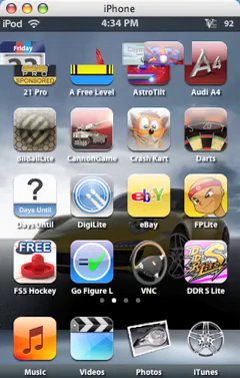
scroll(left, 3)
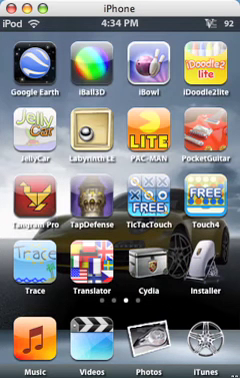
scroll(left, 3)
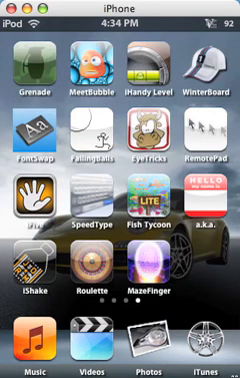